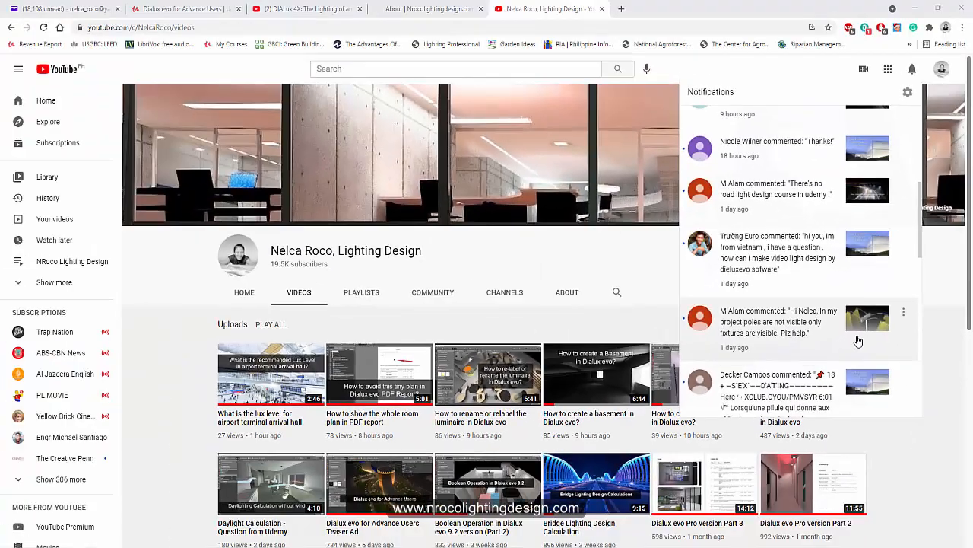
# Step: Create a new street project from the DIALux 4.13 Welcome dialog
pyautogui.scroll(-3)
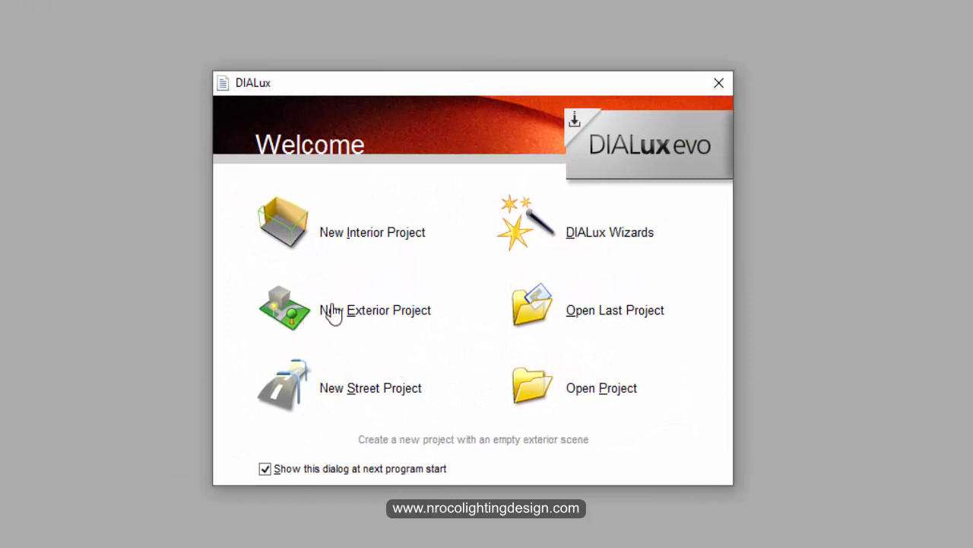
pyautogui.moveTo(369, 399)
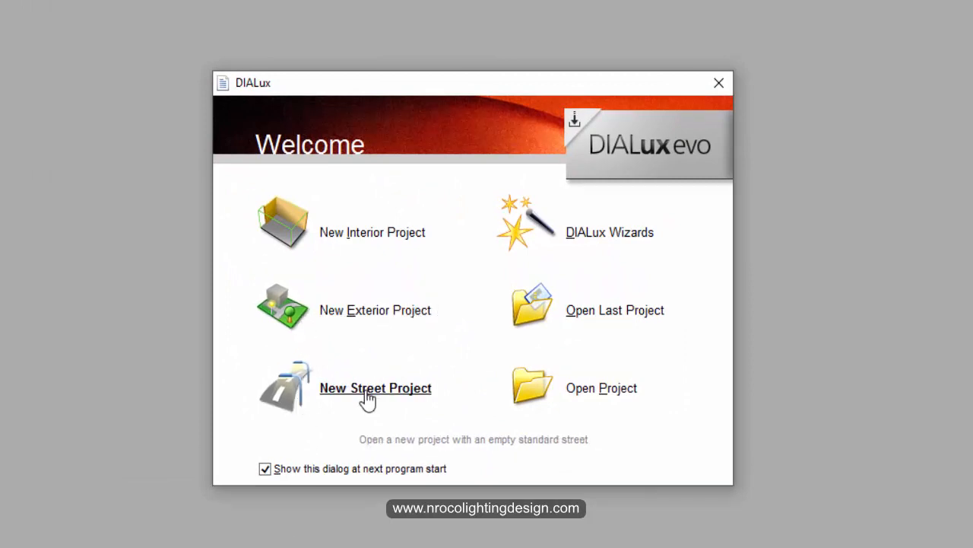
pyautogui.click(375, 388)
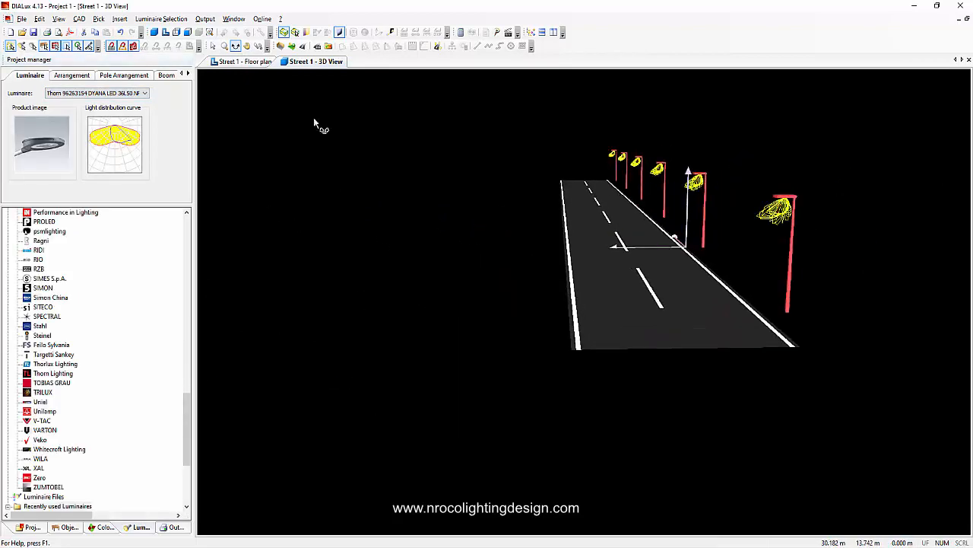
# Step: Add a row of Thorn ALTIS luminaires from Recently used Luminaires, then bring up File options
pyautogui.click(167, 74)
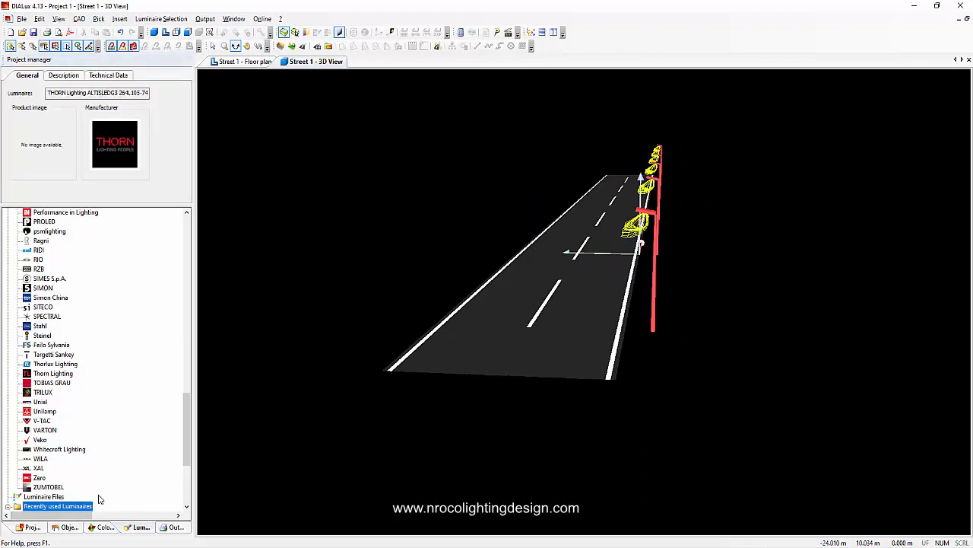
pyautogui.click(67, 527)
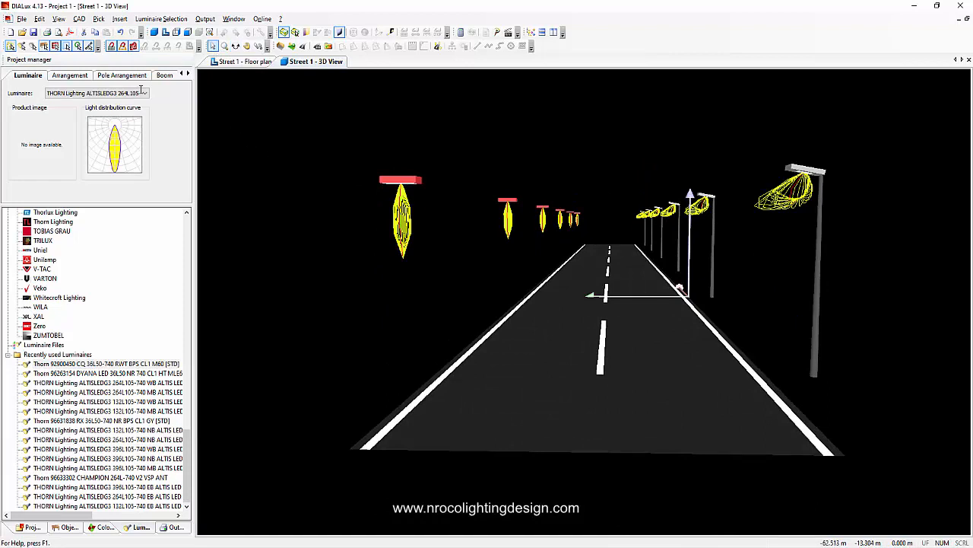
pyautogui.click(25, 19)
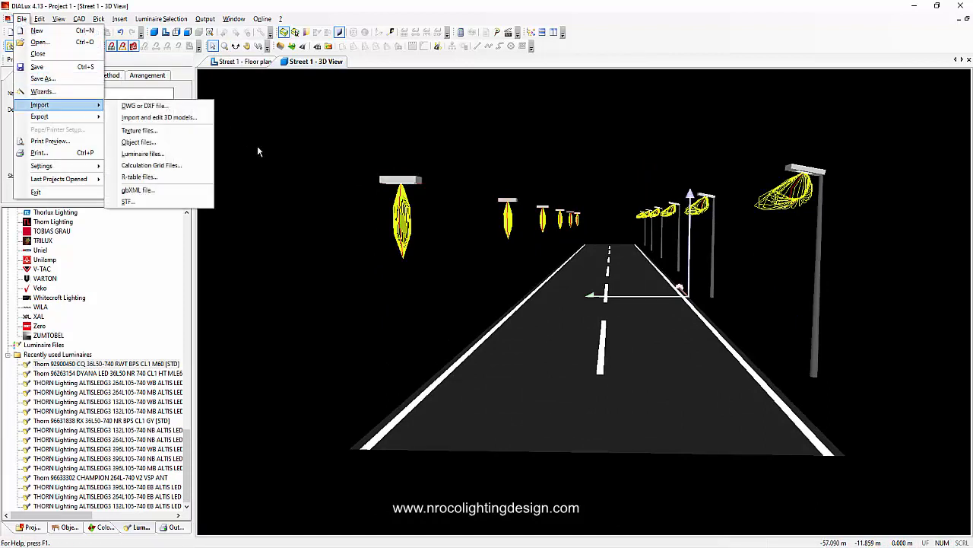
pyautogui.moveTo(139, 130)
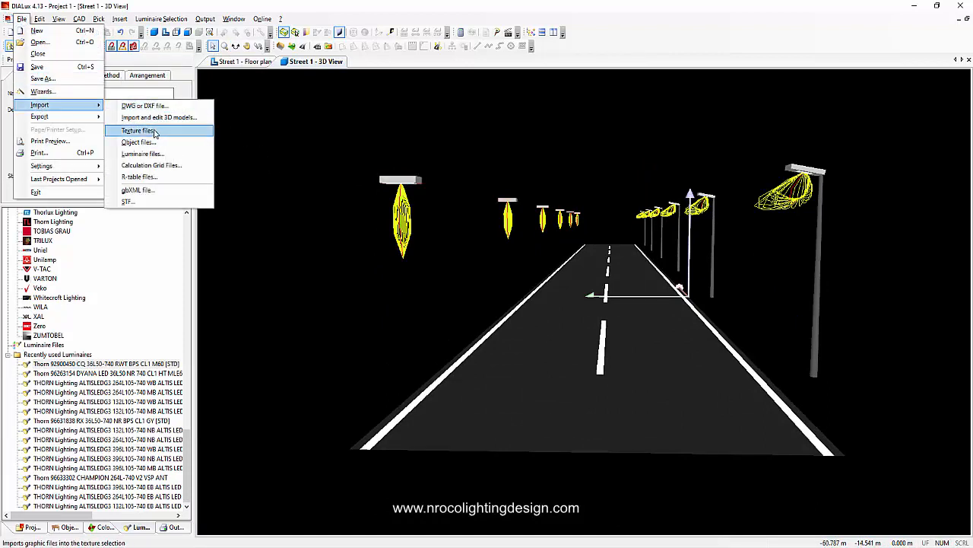
pyautogui.moveTo(152, 131)
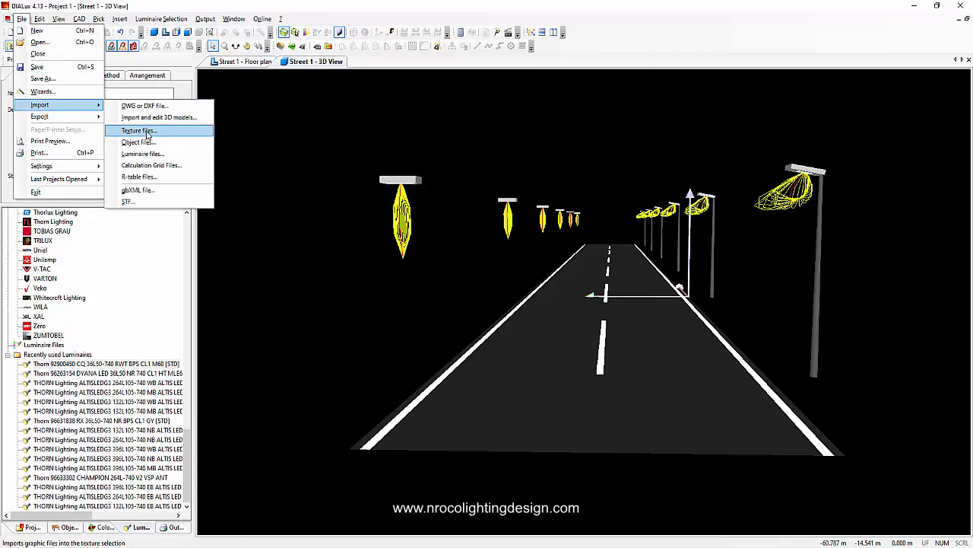
pyautogui.moveTo(152, 165)
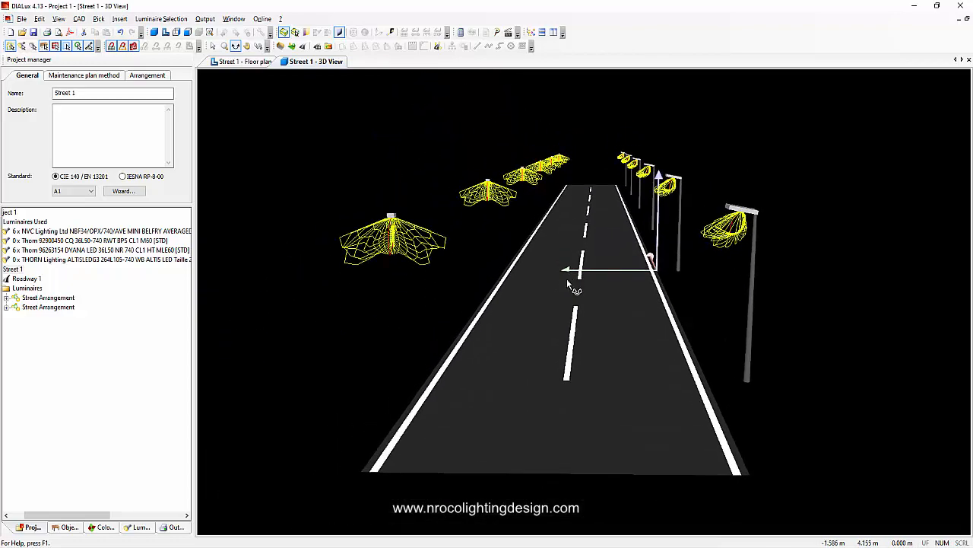
pyautogui.moveTo(566, 285); pyautogui.dragTo(582, 285)
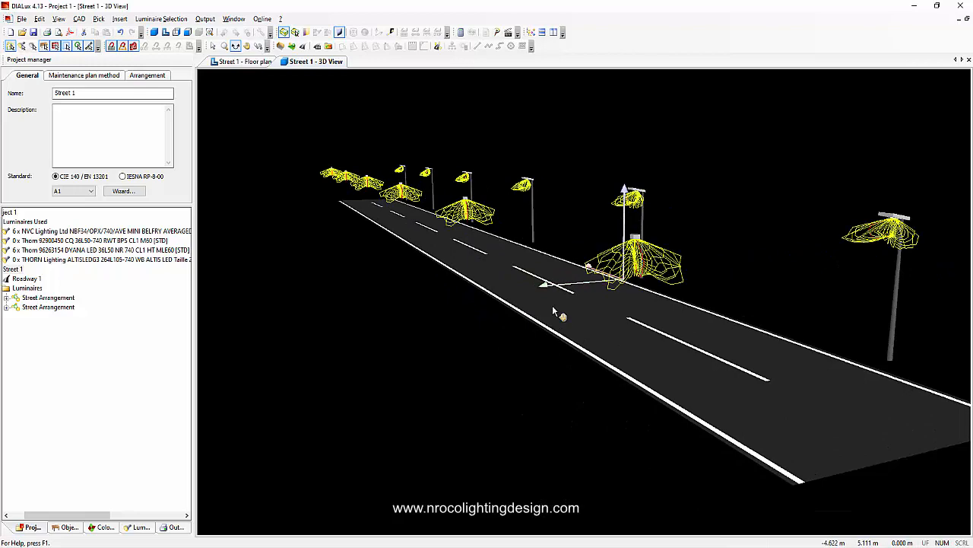
pyautogui.moveTo(554, 312); pyautogui.dragTo(508, 365)
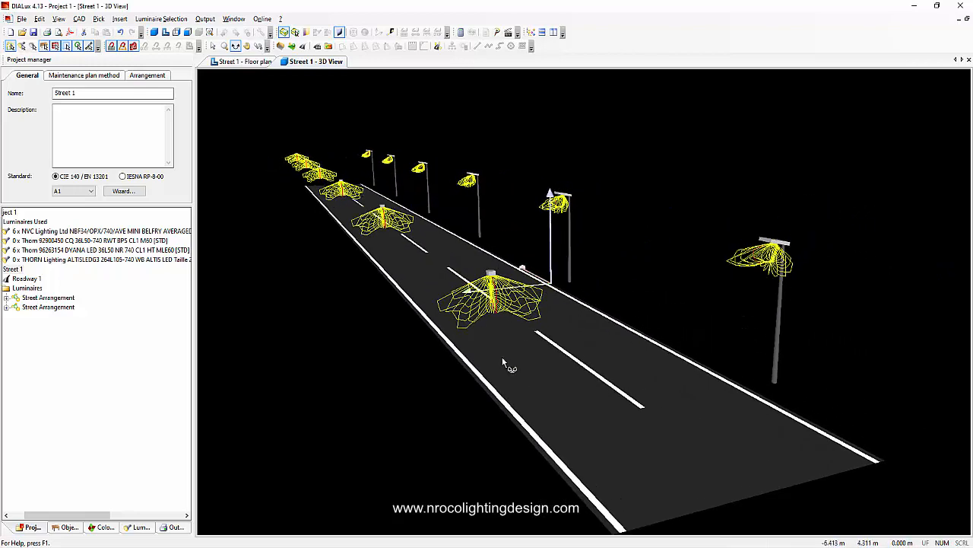
pyautogui.moveTo(442, 415)
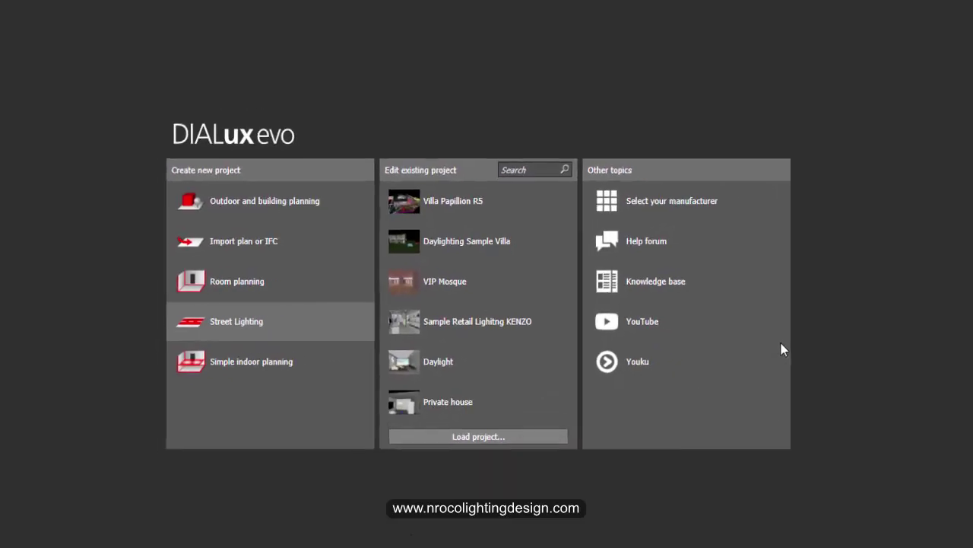
# Step: Create a Street Lighting project in DIALux evo with a two-lane roadway
pyautogui.click(236, 320)
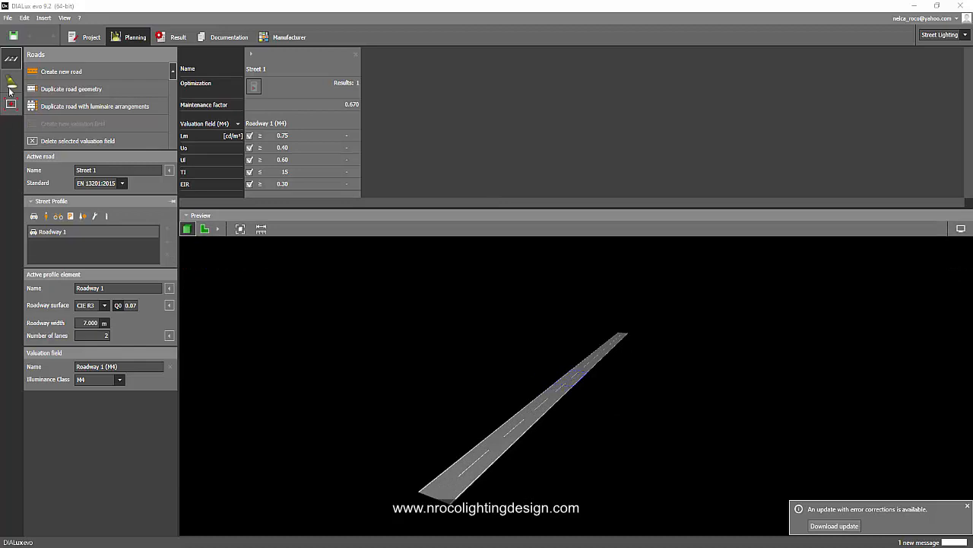
# Step: Arrange Thorn DYANA LED 36L50 NR 740 luminaires along the road via Luminaire Selection
pyautogui.click(9, 82)
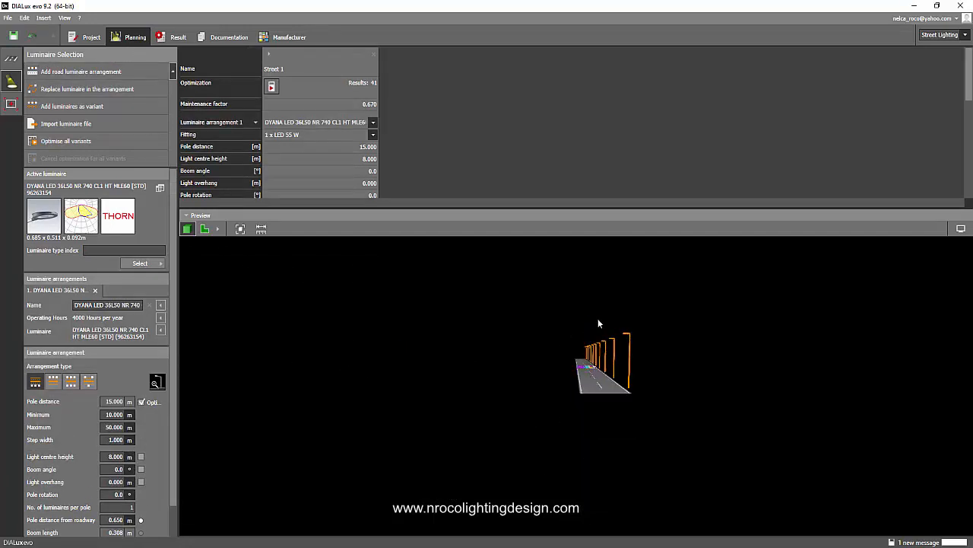
pyautogui.click(908, 243)
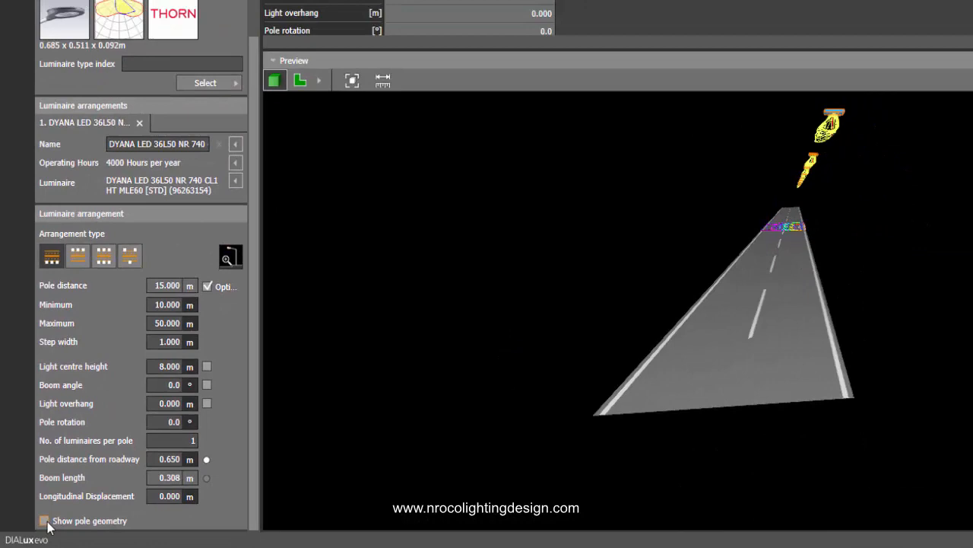
# Step: Enable Show pole geometry so poles appear under each DYANA LED fixture
pyautogui.click(43, 520)
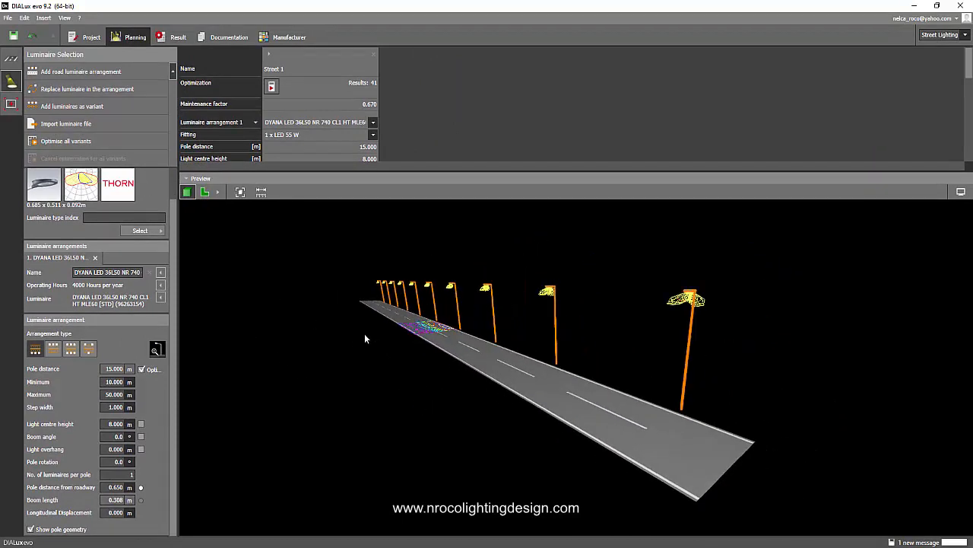
pyautogui.moveTo(415, 367)
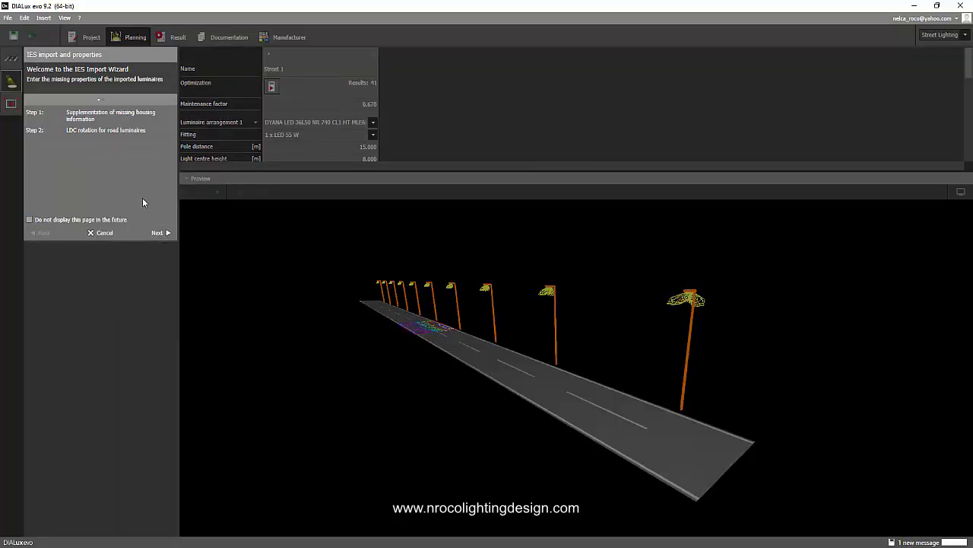
# Step: Finish the IES Import Wizard for MINI BELFRY AVERAGED, accepting its housing size
pyautogui.click(158, 232)
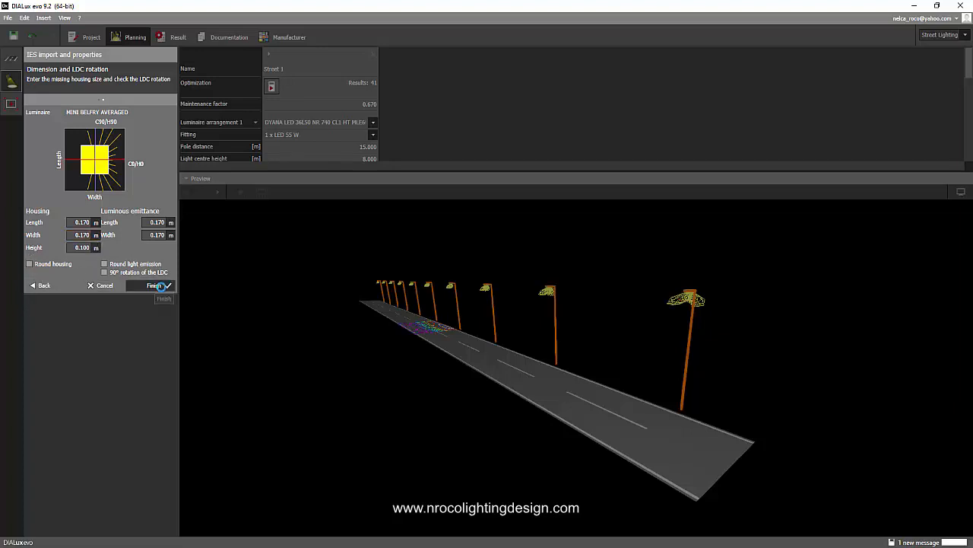
pyautogui.click(154, 285)
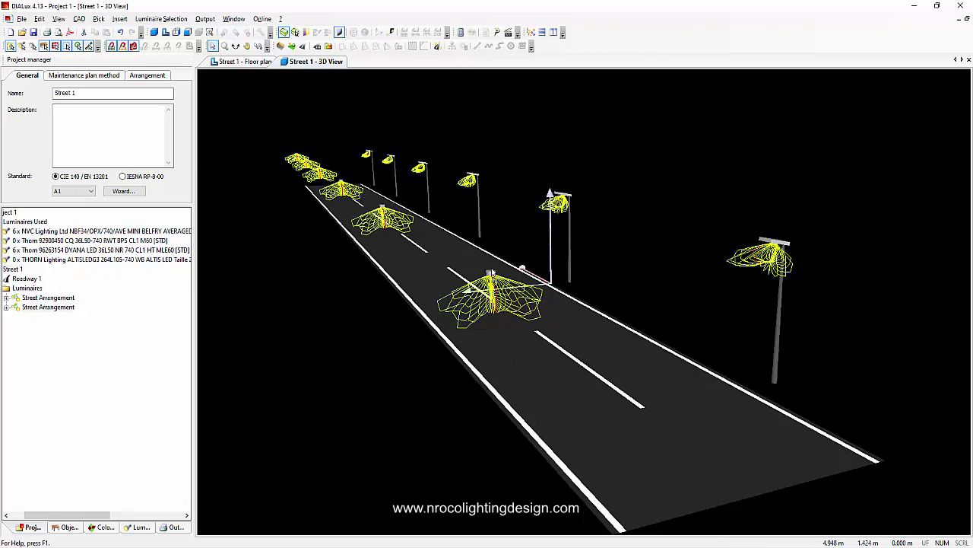
pyautogui.moveTo(284, 113)
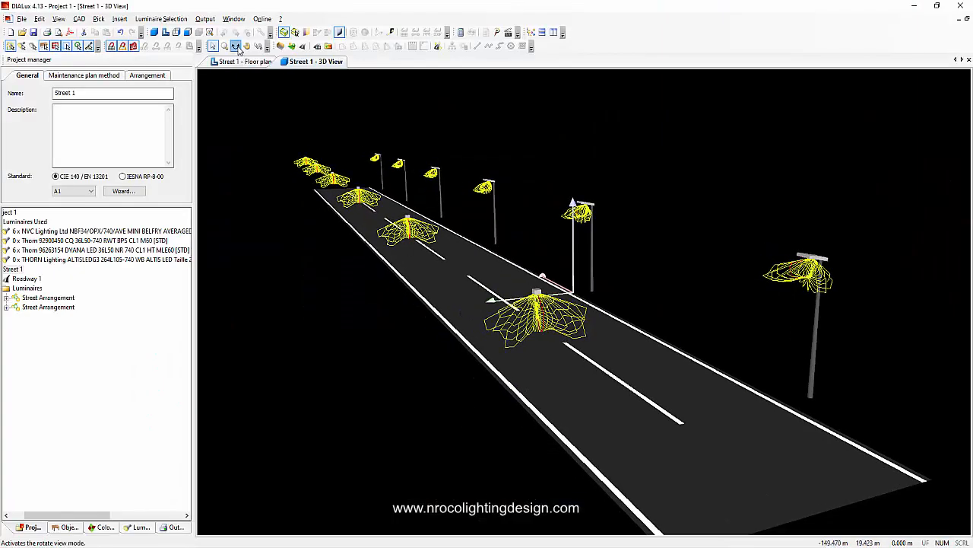
pyautogui.moveTo(540, 274); pyautogui.dragTo(487, 373)
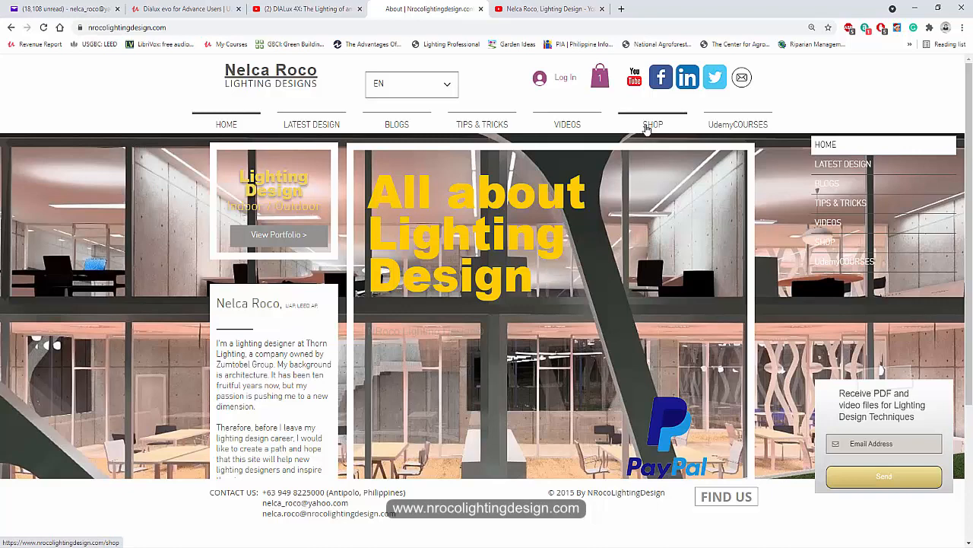
# Step: Open the '8 days ONLINE Training - Dialux evo 9.2 Basics' product from the shop and scroll through it
pyautogui.click(653, 124)
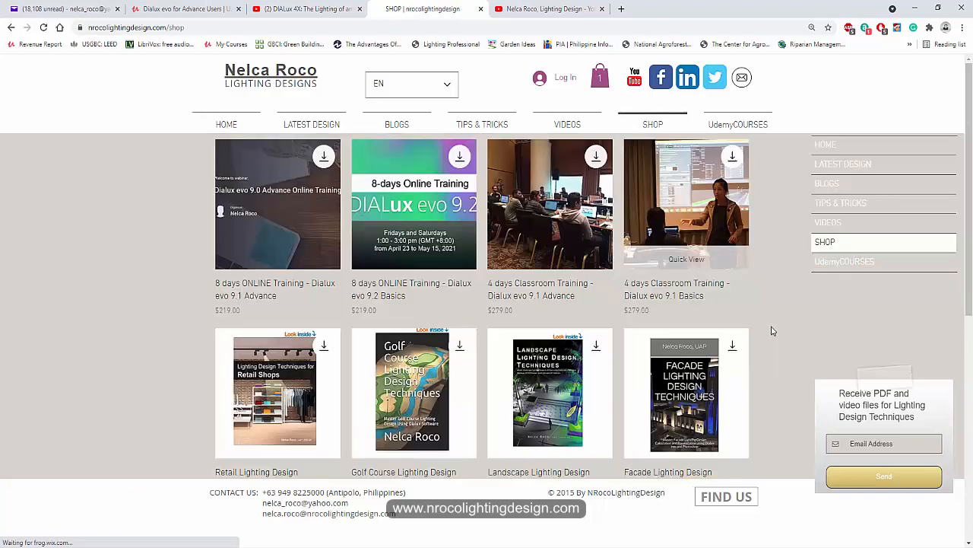
pyautogui.moveTo(443, 192)
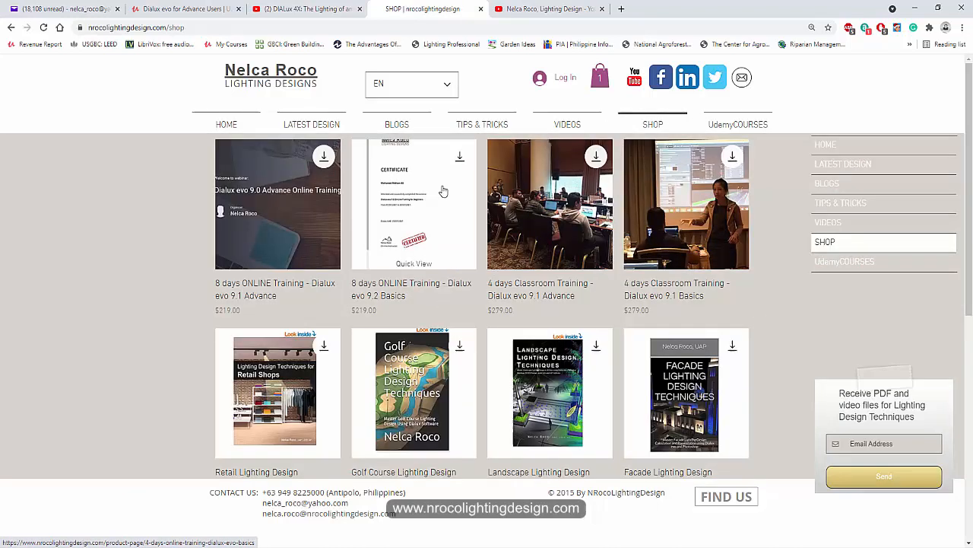
pyautogui.moveTo(420, 213)
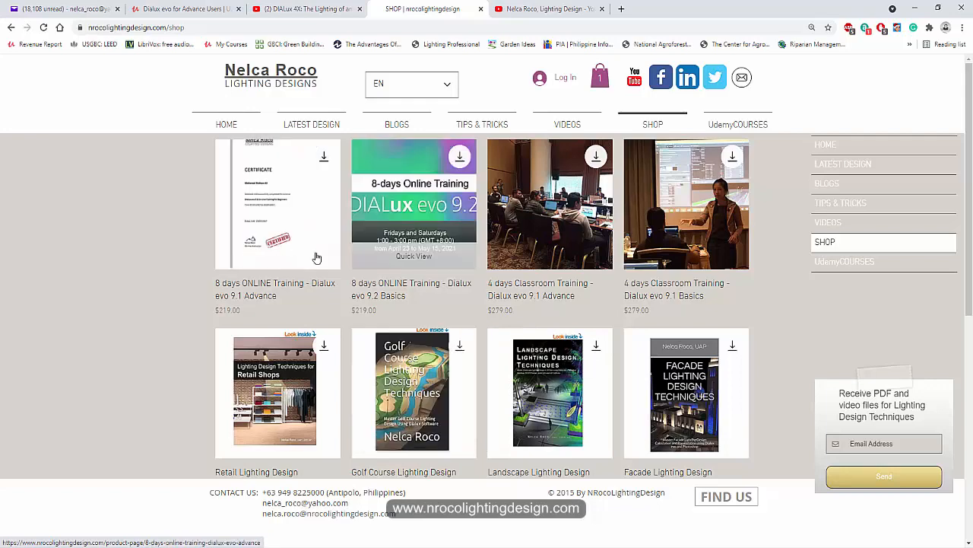
pyautogui.click(413, 203)
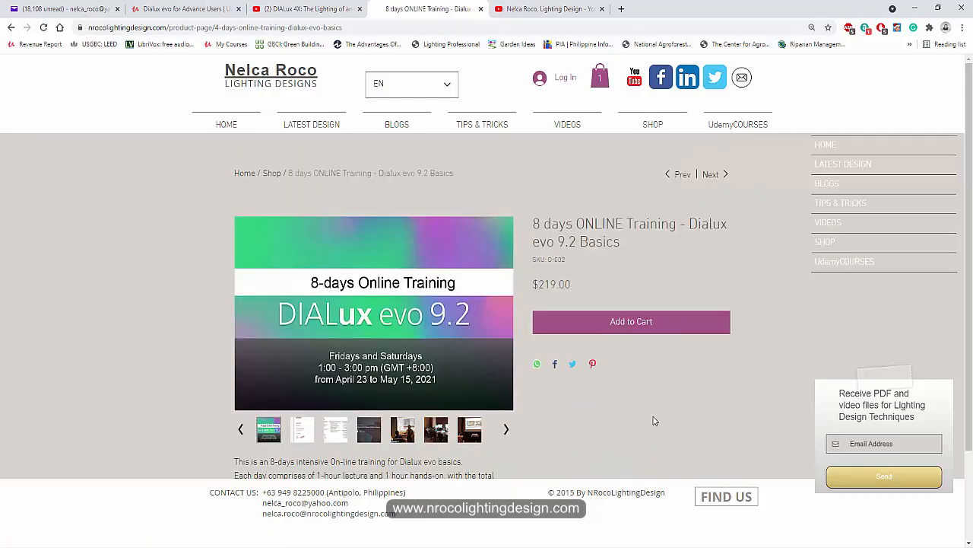
pyautogui.scroll(-3)
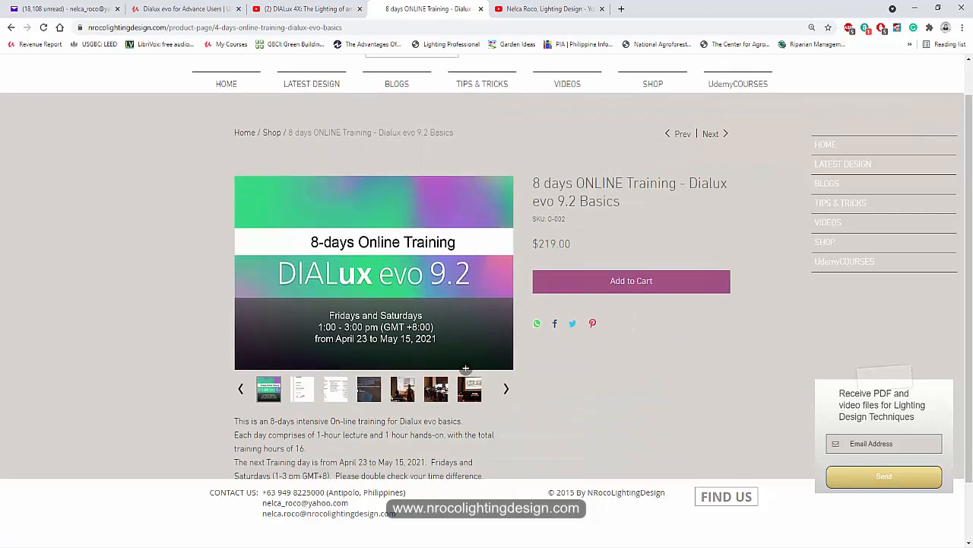
pyautogui.scroll(-3)
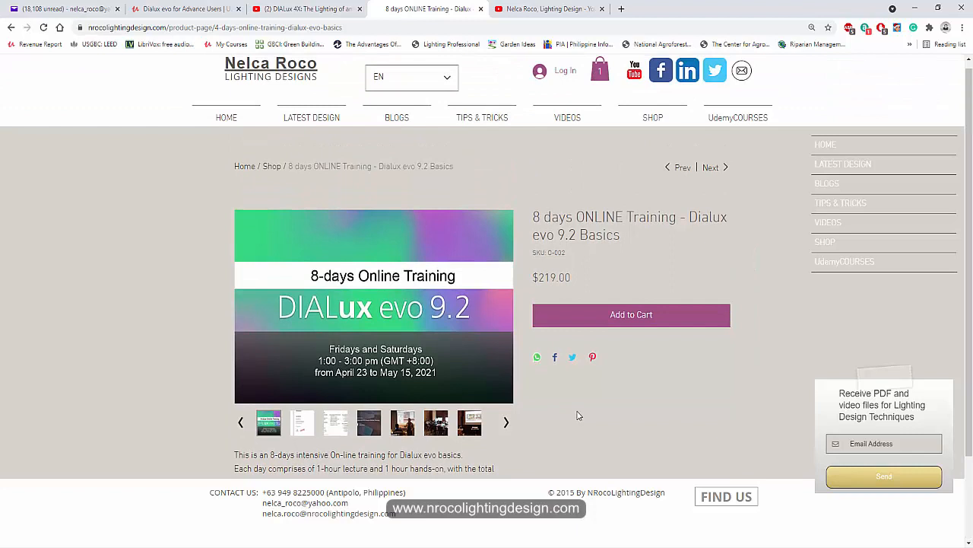
pyautogui.moveTo(677, 418)
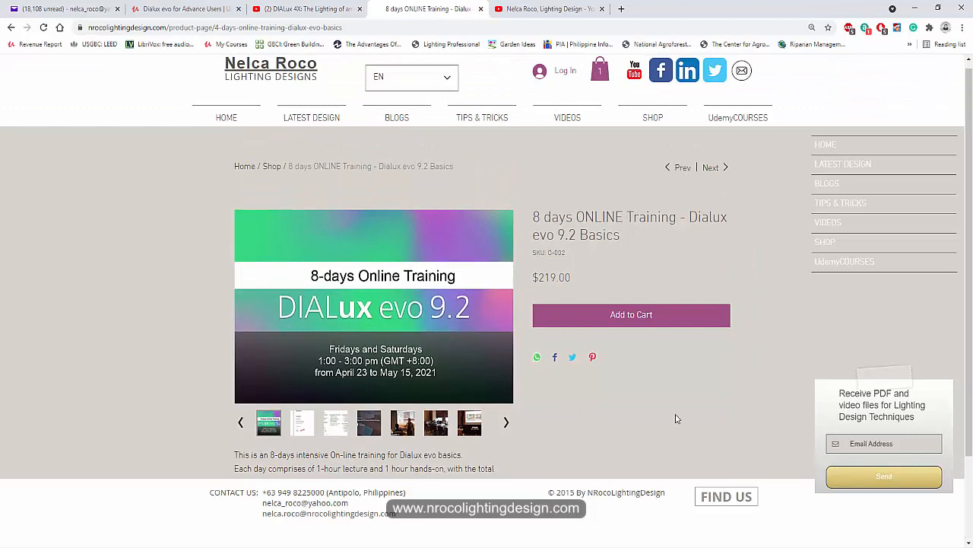